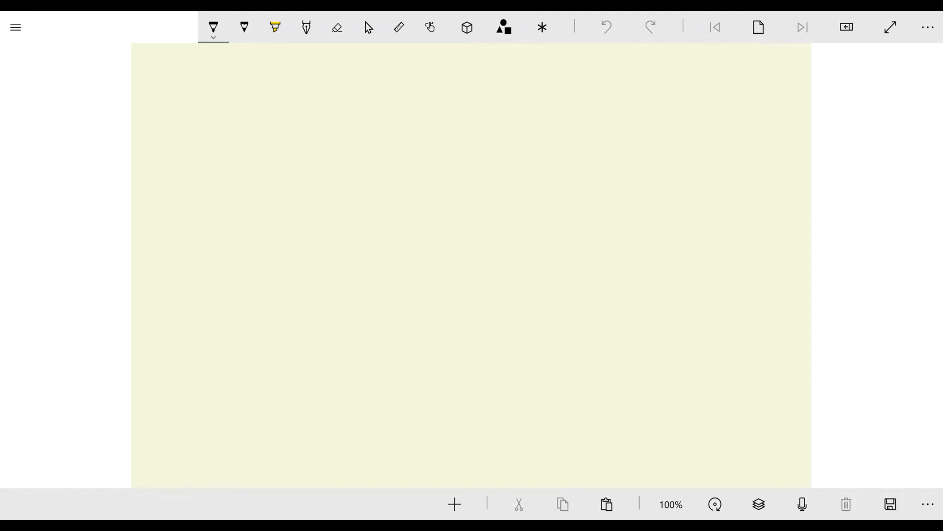
Open the page properties and expand the Canvas type choices
click(846, 27)
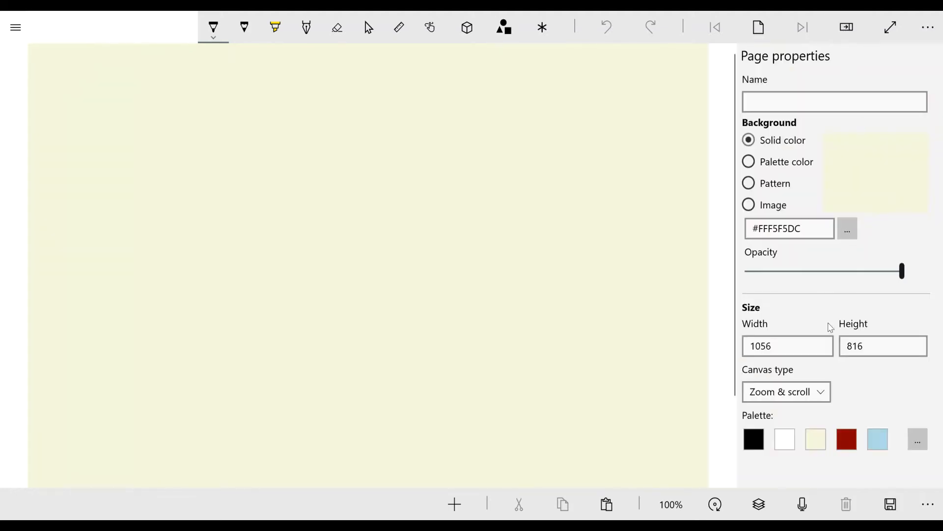
click(785, 392)
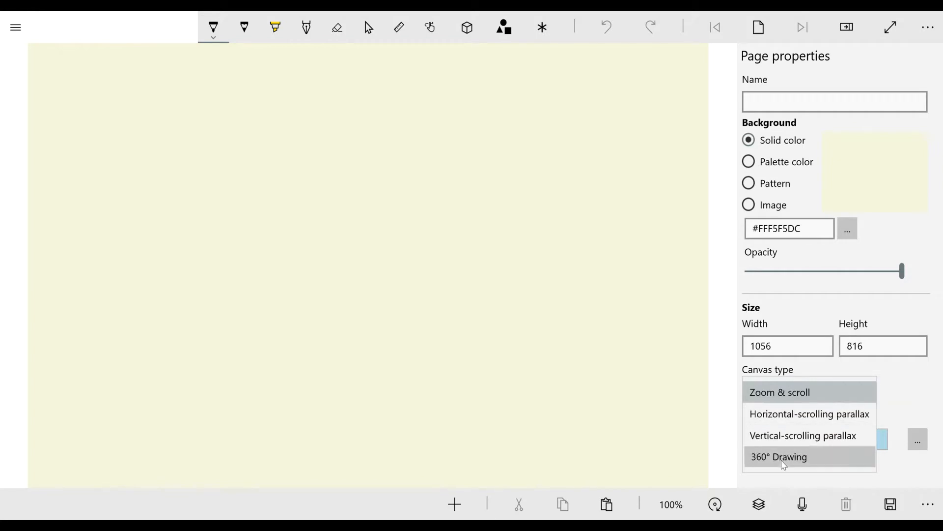
Set the canvas to 360° Drawing and make the 360° view preview Visible
click(778, 456)
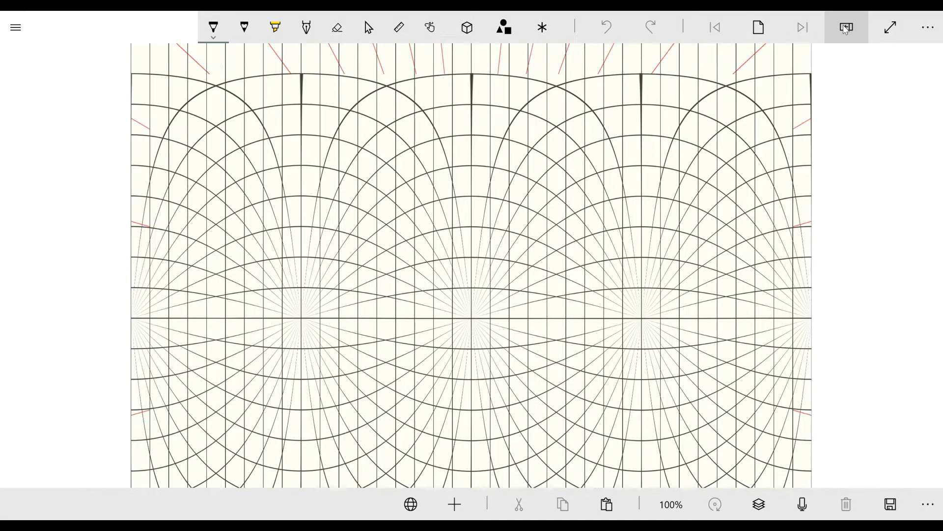
click(410, 504)
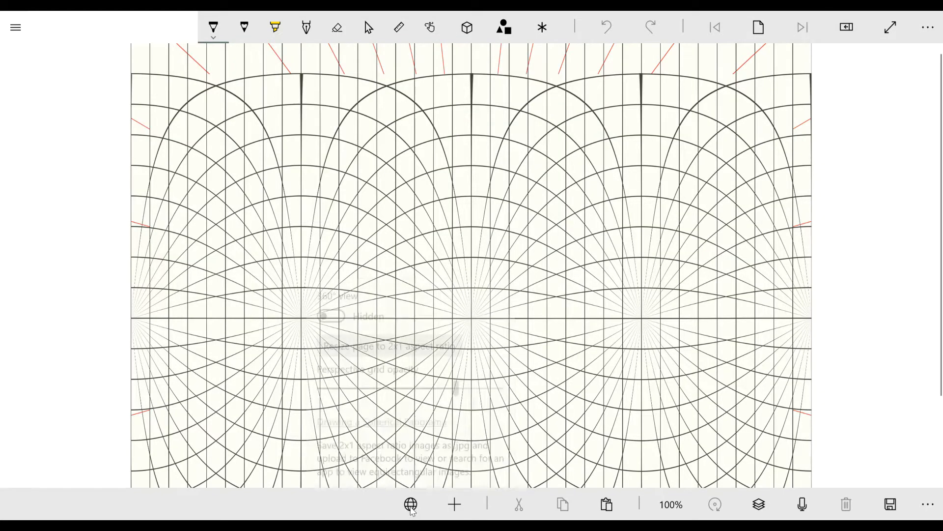
click(410, 504)
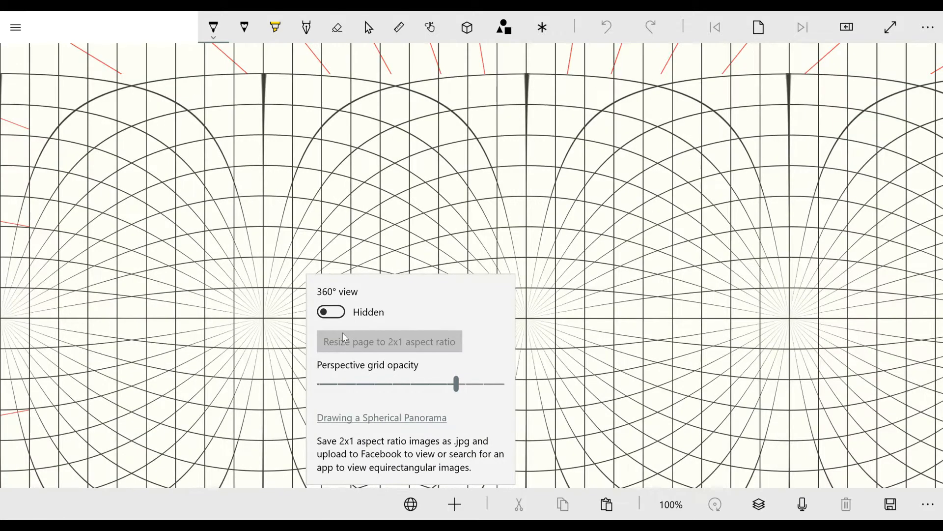
click(330, 311)
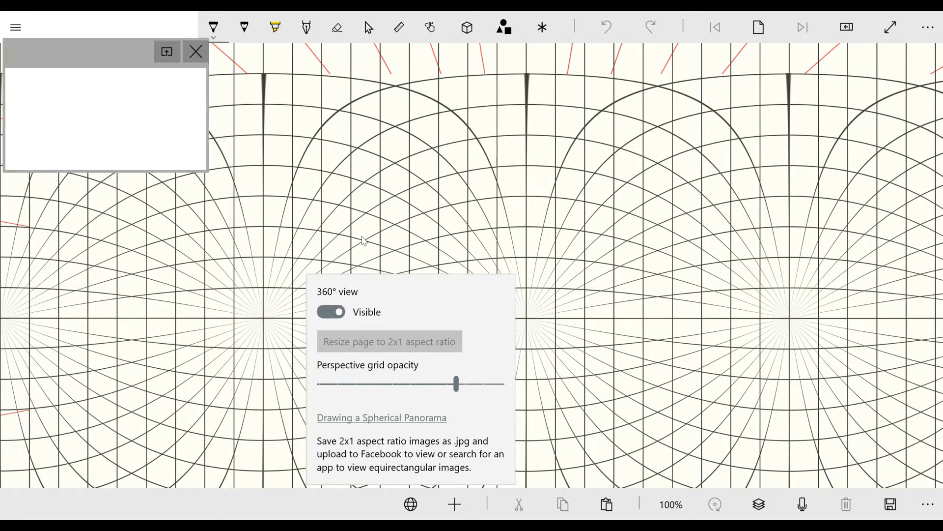